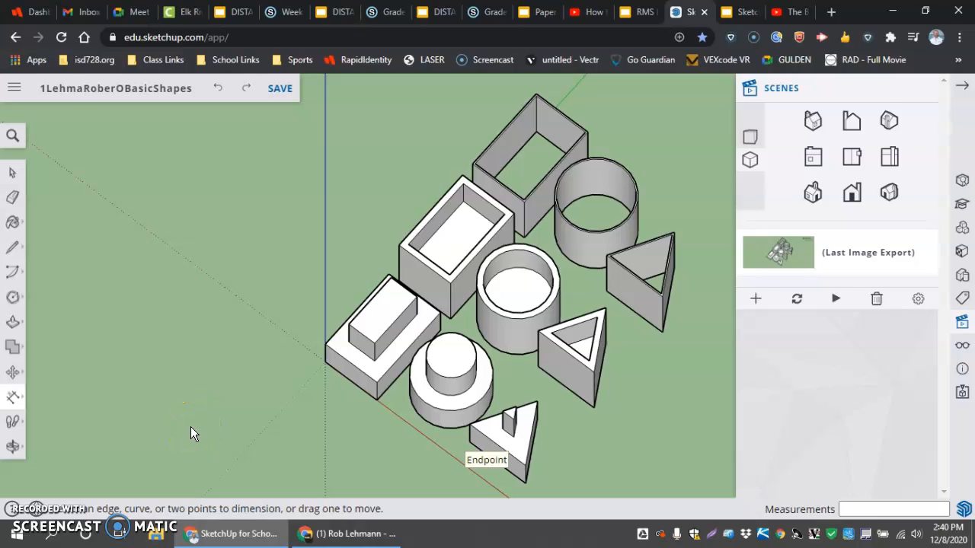
mouse_move(124, 401)
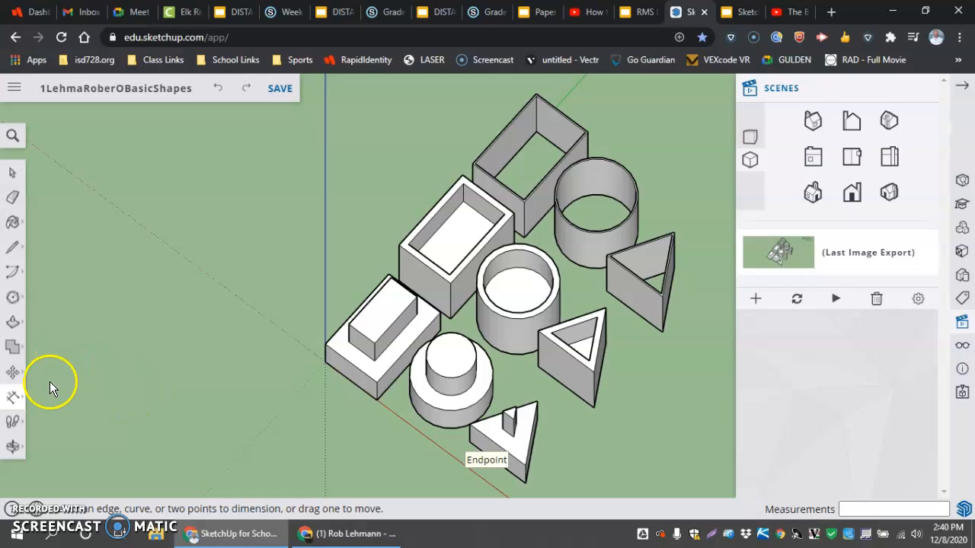
Step: Switch to Top view and shift the triangle and circle columns farther right
click(13, 322)
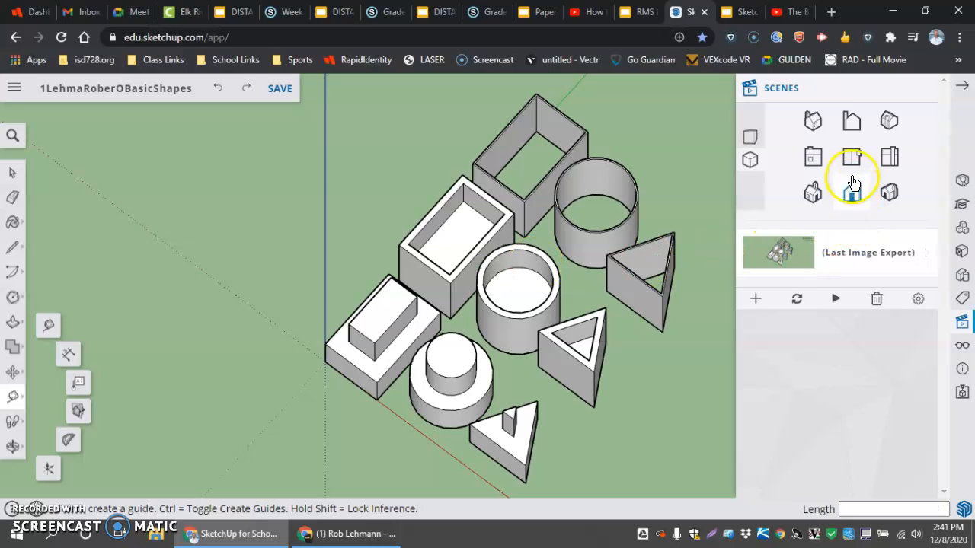
click(851, 180)
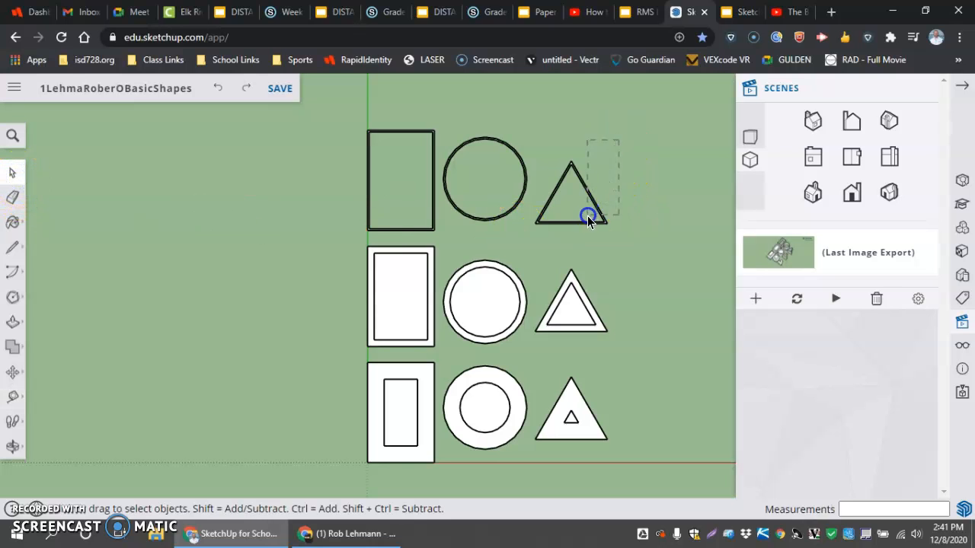
drag(589, 215, 545, 374)
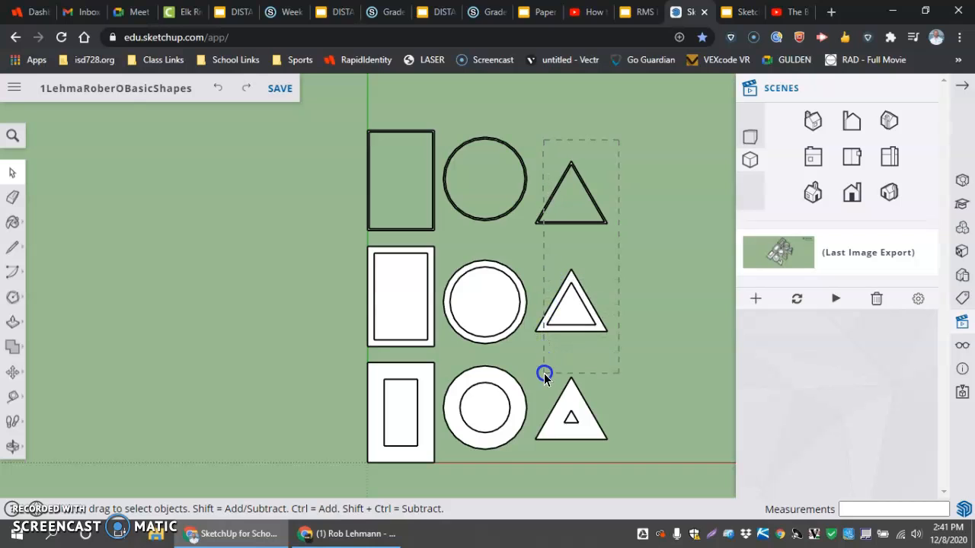
drag(545, 373, 533, 457)
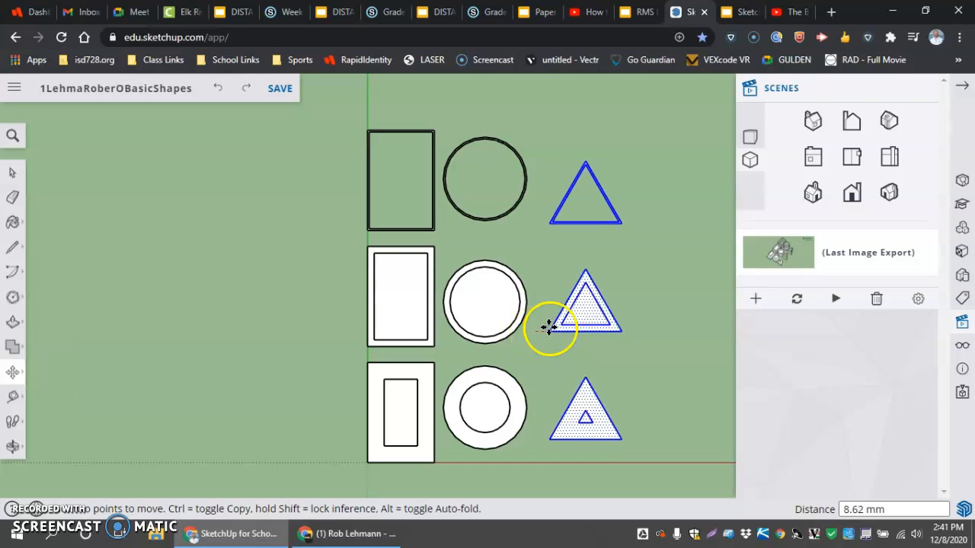
drag(548, 328, 598, 327)
text(25)
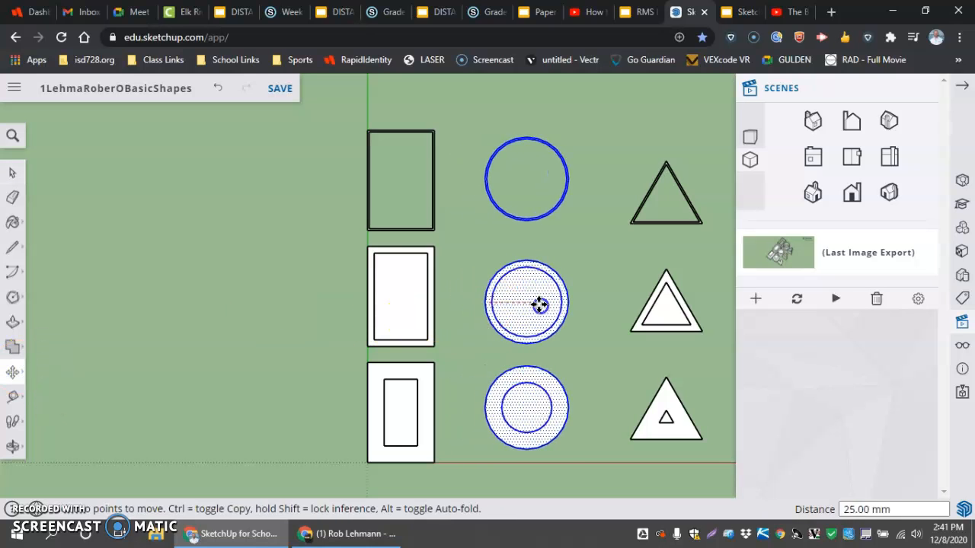
drag(539, 305, 550, 304)
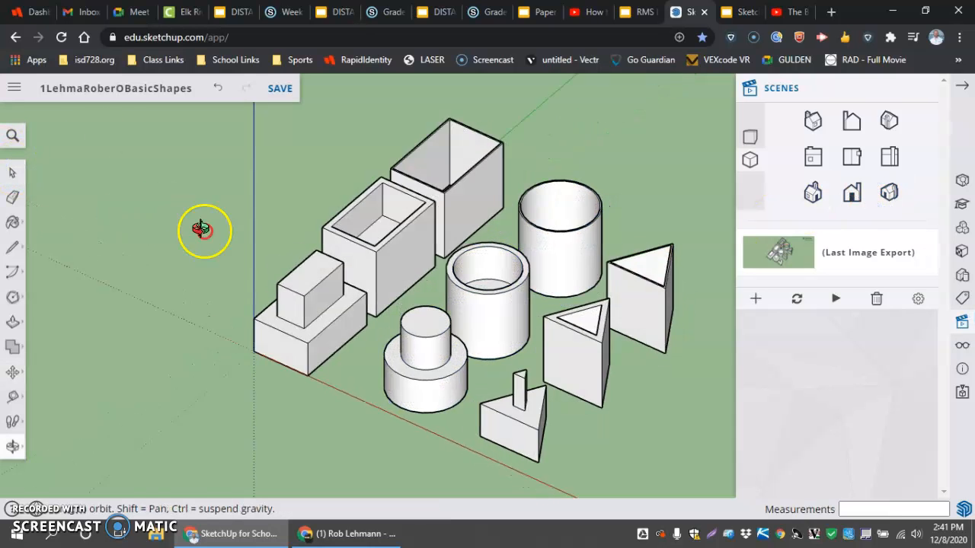
Step: Orbit from the top view down to a low, front-facing 3D perspective
drag(204, 228, 229, 175)
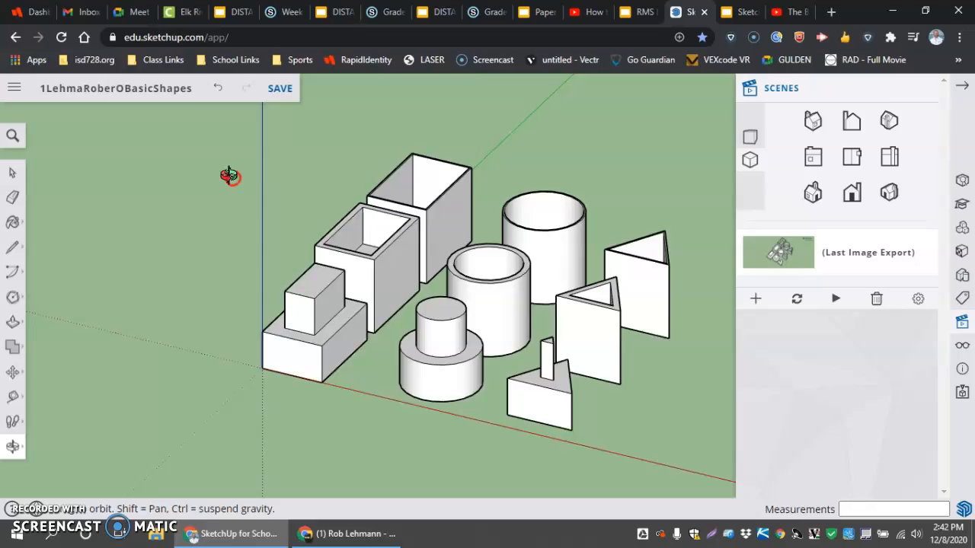
drag(230, 175, 514, 184)
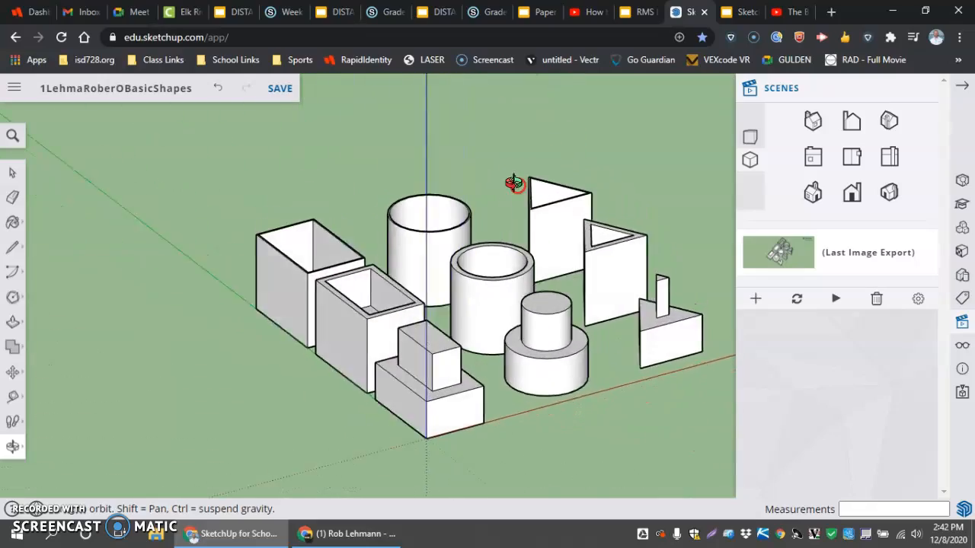
drag(513, 183, 255, 240)
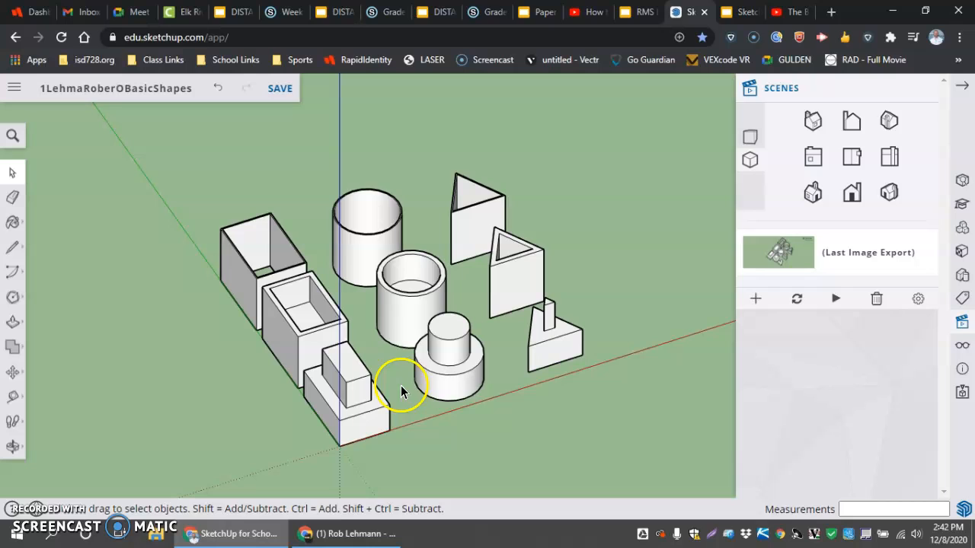
mouse_move(404, 364)
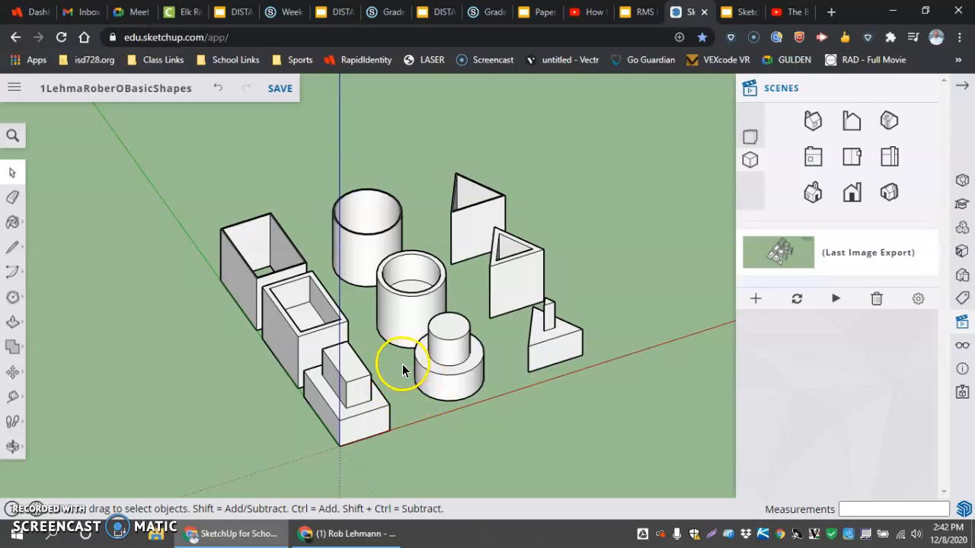
mouse_move(404, 365)
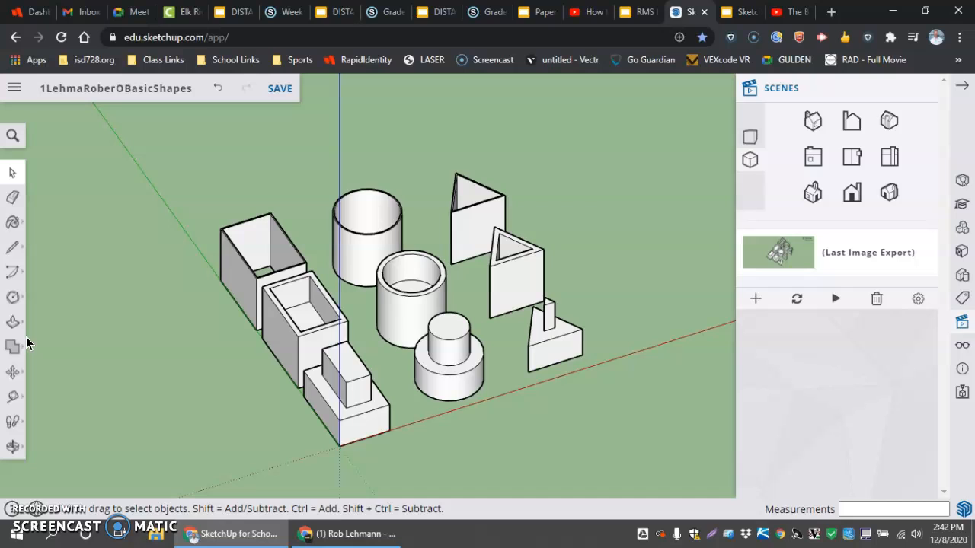
mouse_move(30, 347)
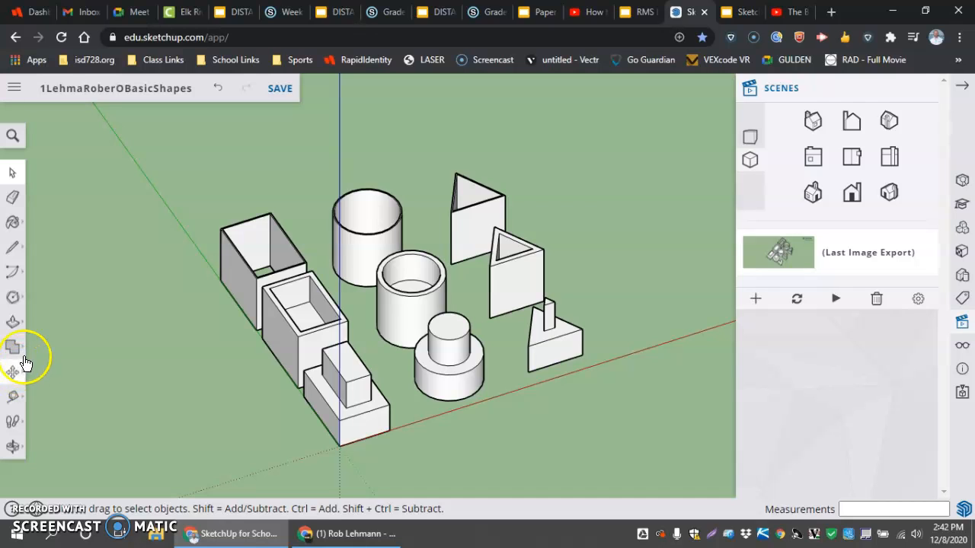
mouse_move(17, 410)
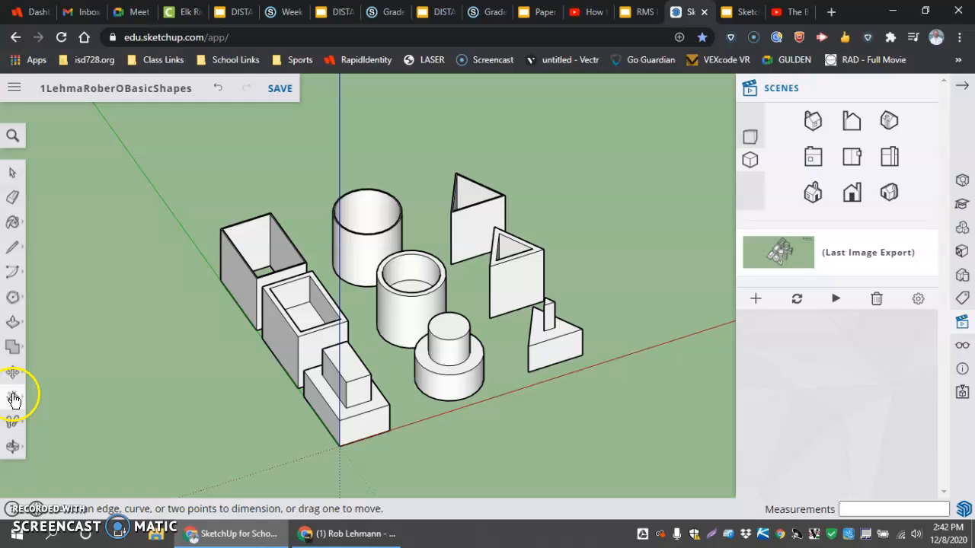
mouse_move(320, 392)
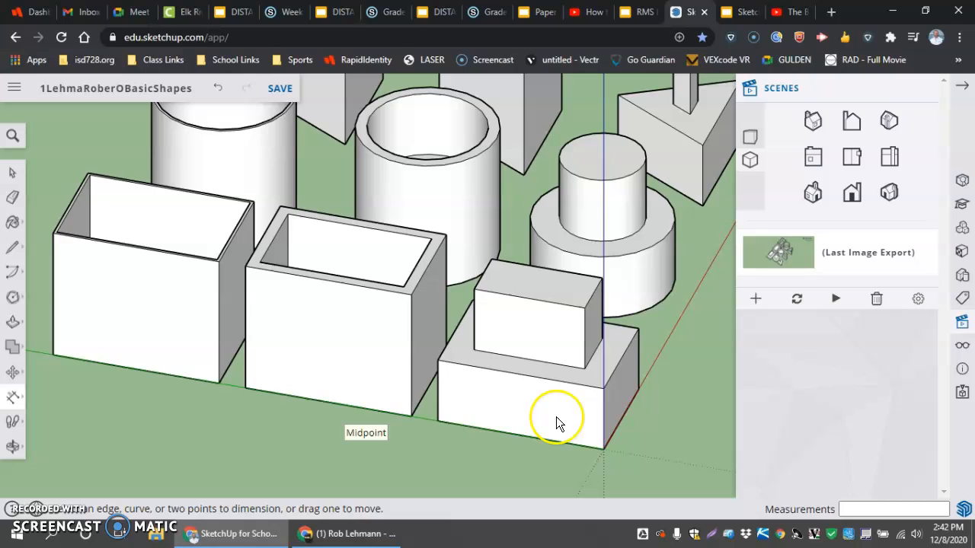
mouse_move(440, 422)
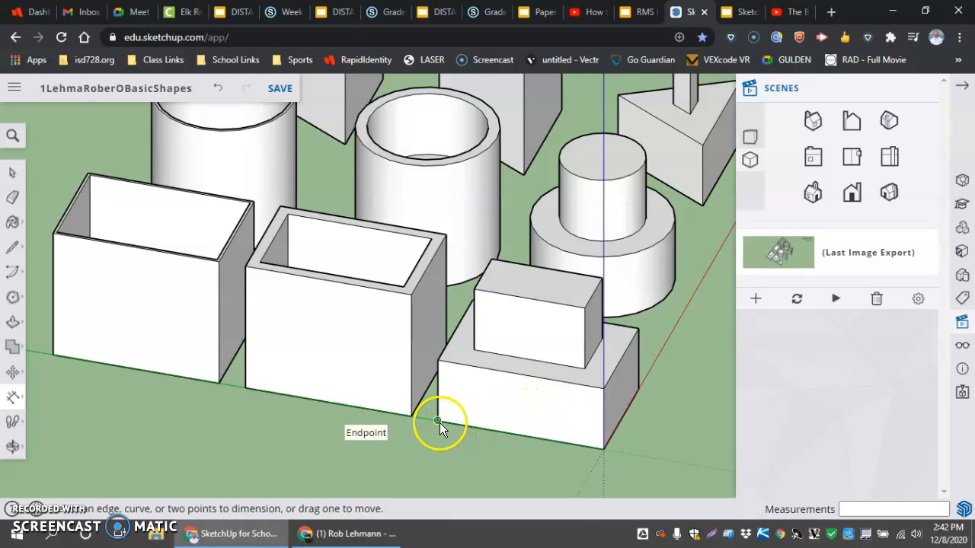
Step: Place the 60 and 40 mm side, 25 mm height and 10 mm step dimensions
click(440, 423)
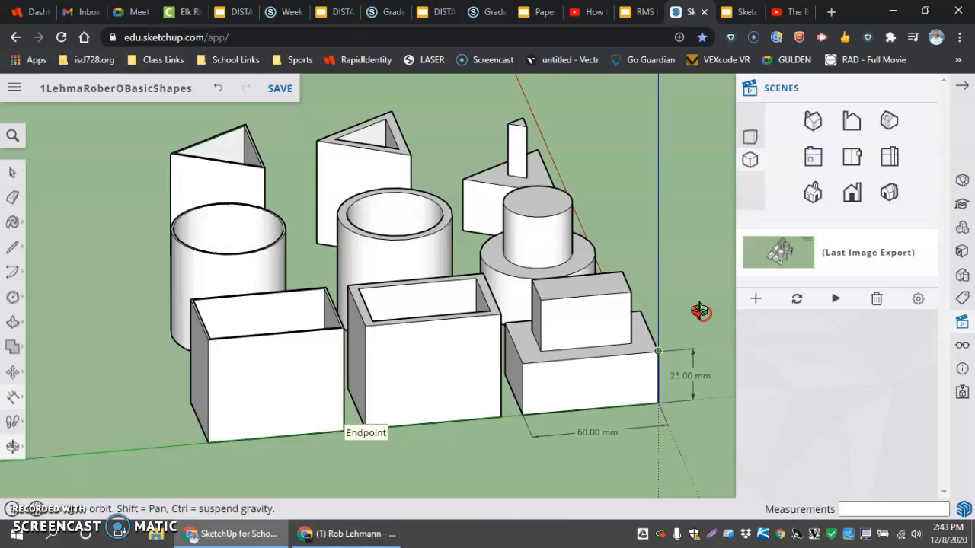
drag(699, 311, 428, 349)
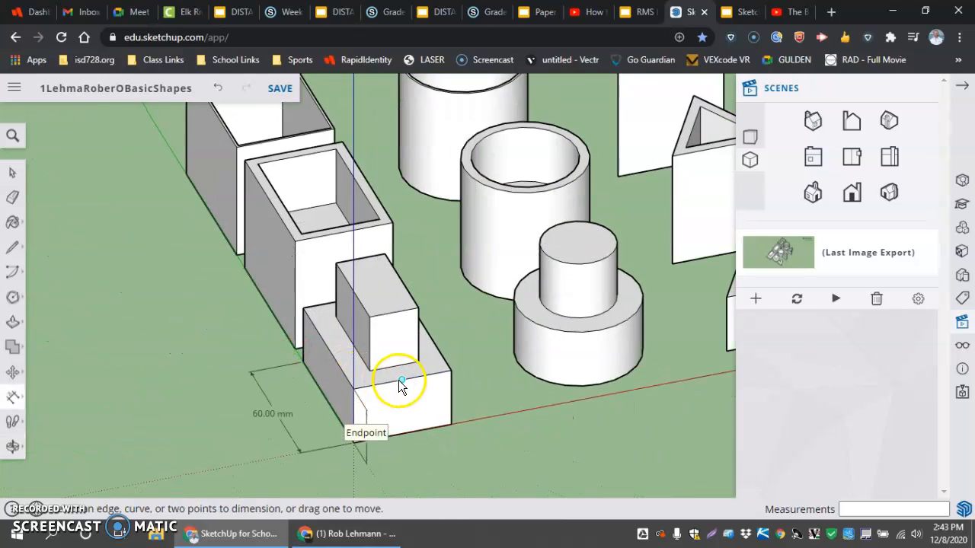
click(401, 380)
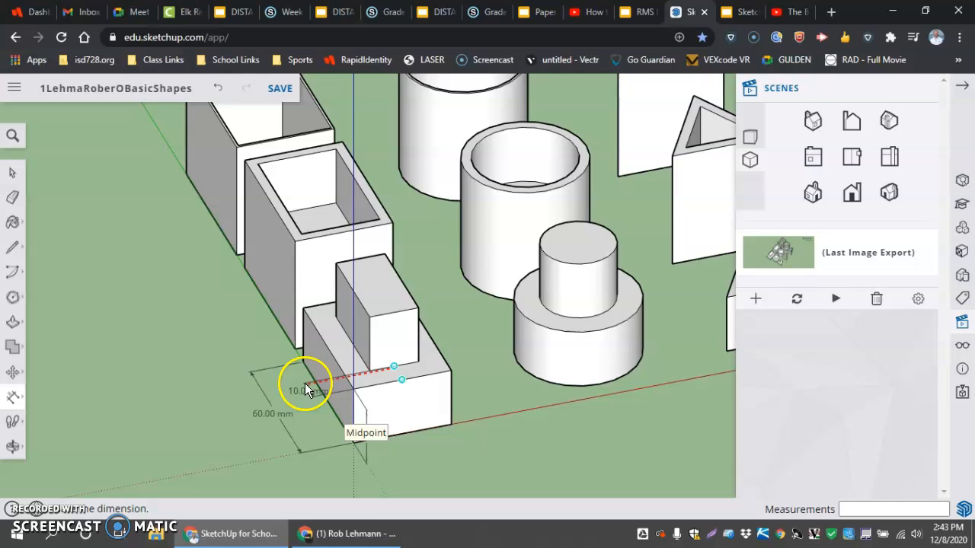
mouse_move(210, 465)
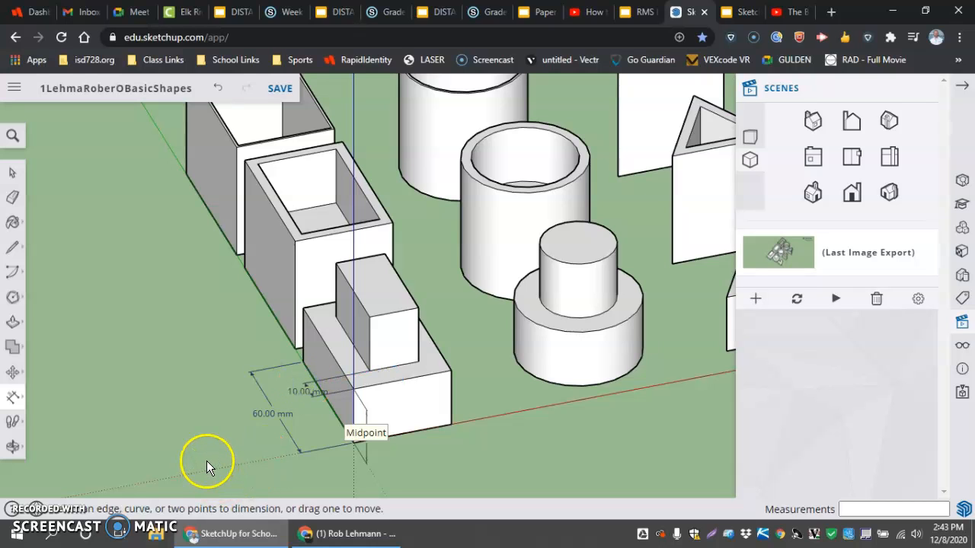
mouse_move(392, 366)
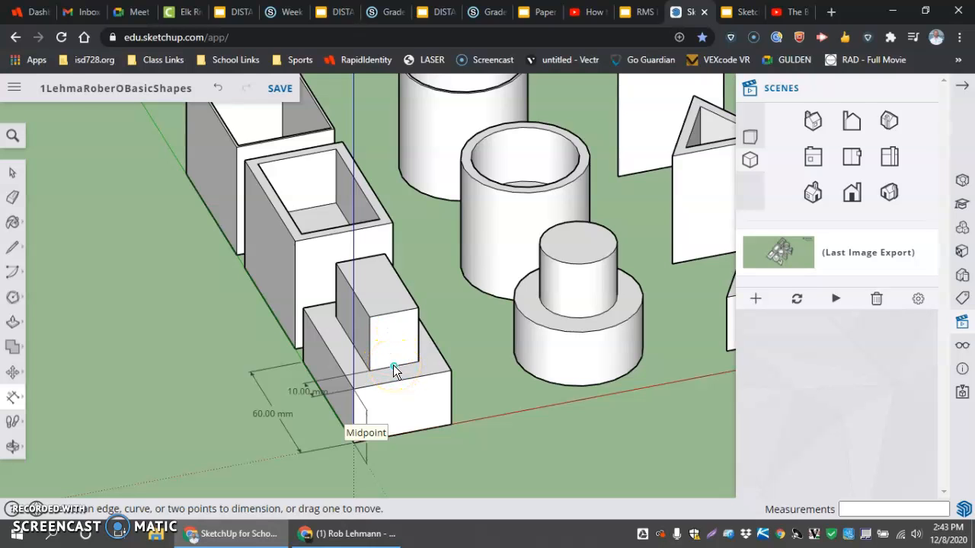
click(393, 365)
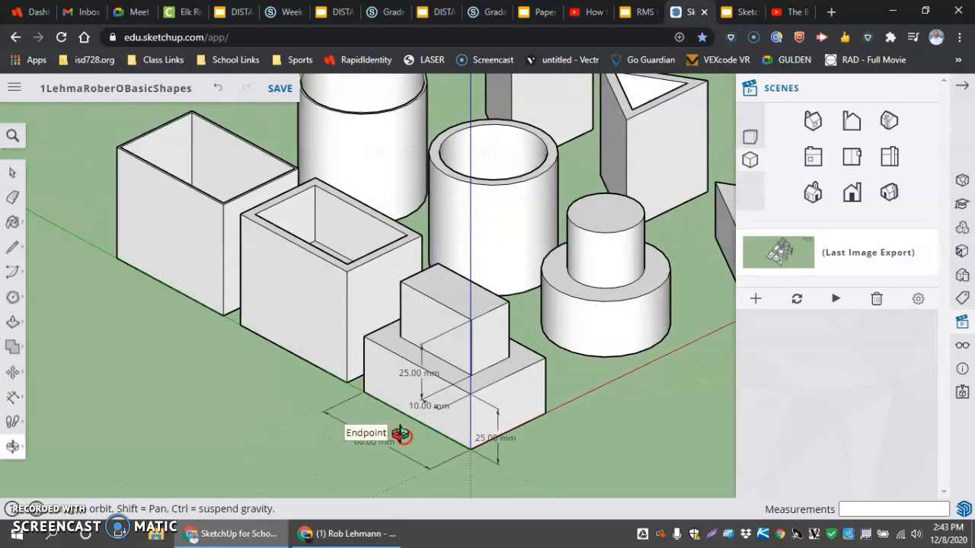
drag(404, 434, 495, 457)
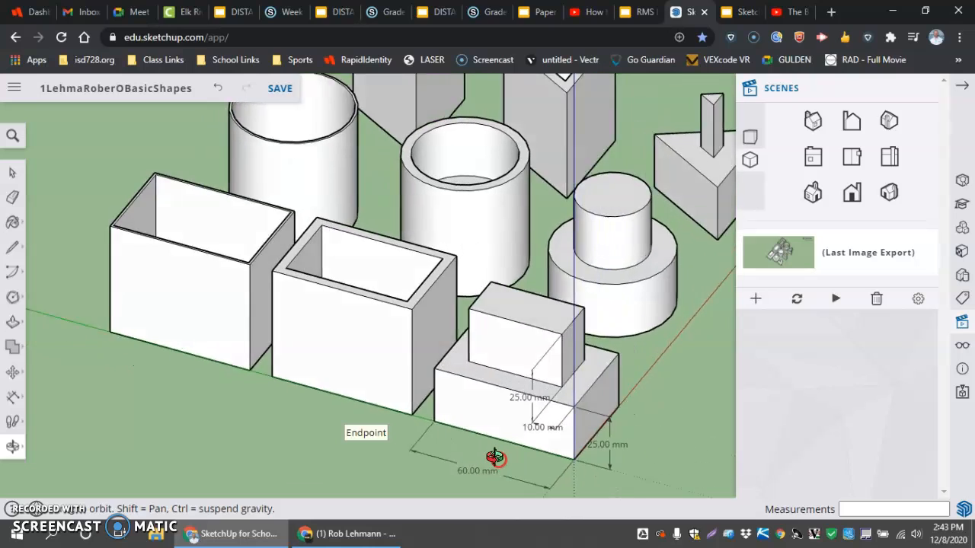
drag(495, 458, 353, 432)
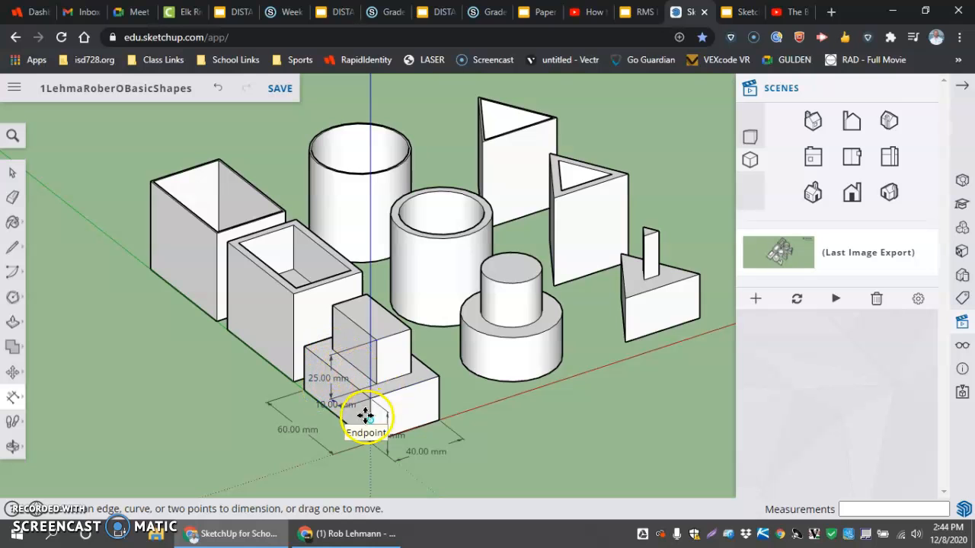
mouse_move(533, 436)
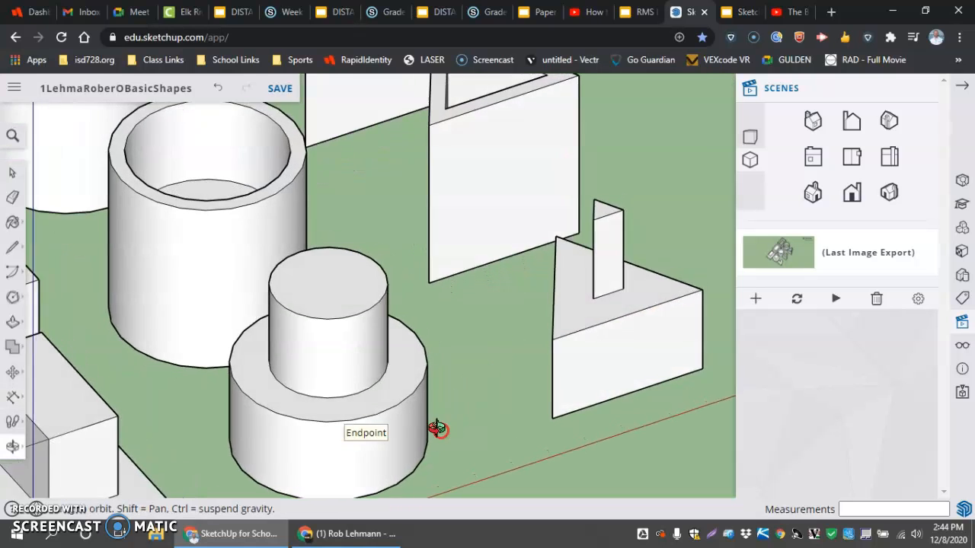
Step: Dimension the top cylinder's edge and switch it to an R15.00 mm radius
drag(438, 430, 423, 434)
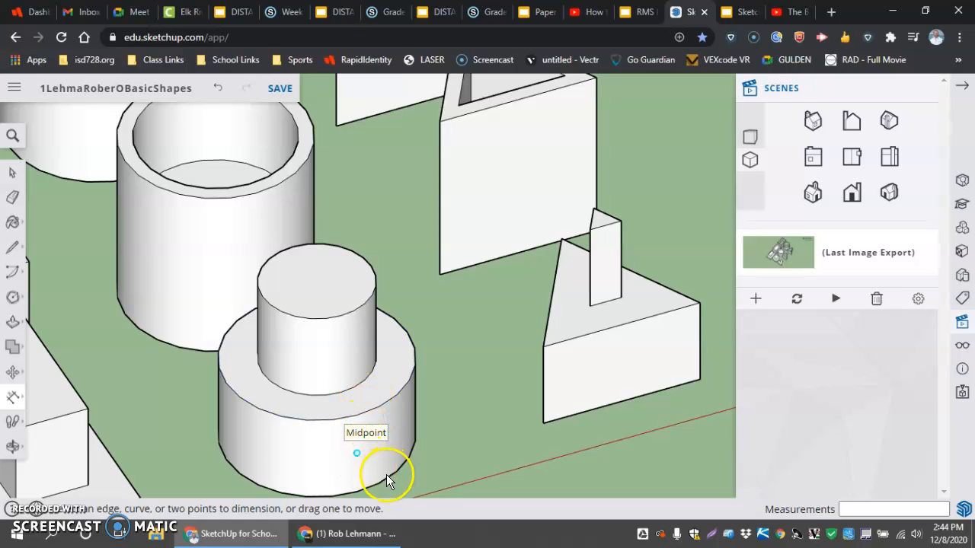
mouse_move(339, 320)
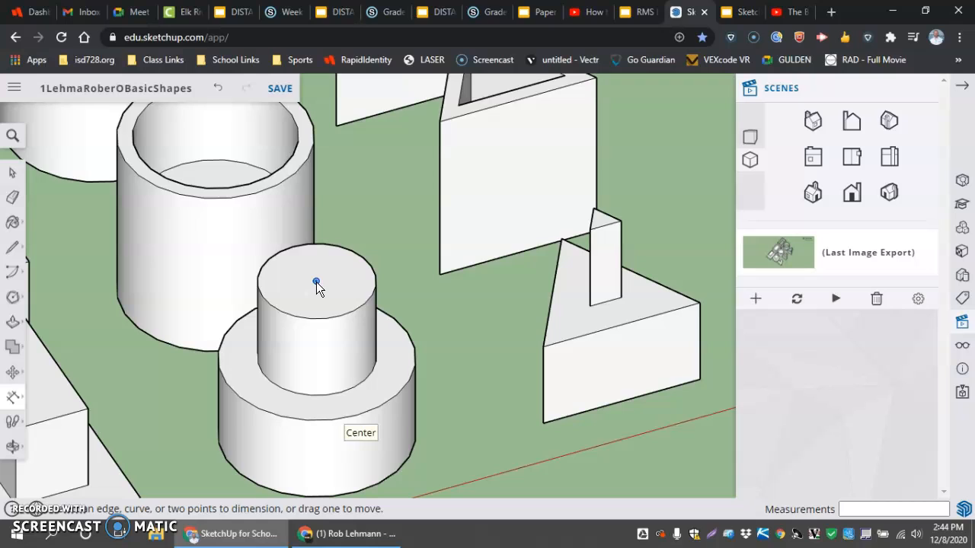
mouse_move(385, 404)
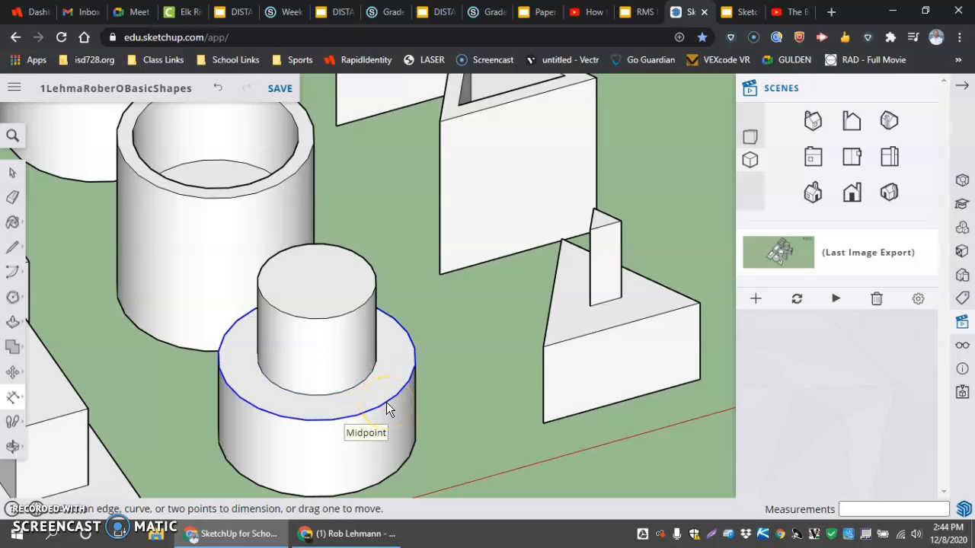
mouse_move(339, 369)
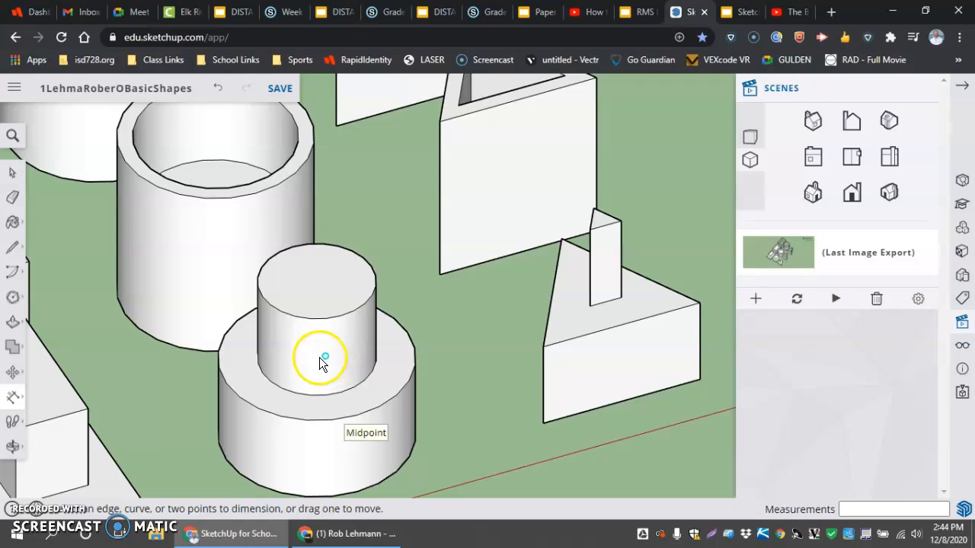
mouse_move(366, 449)
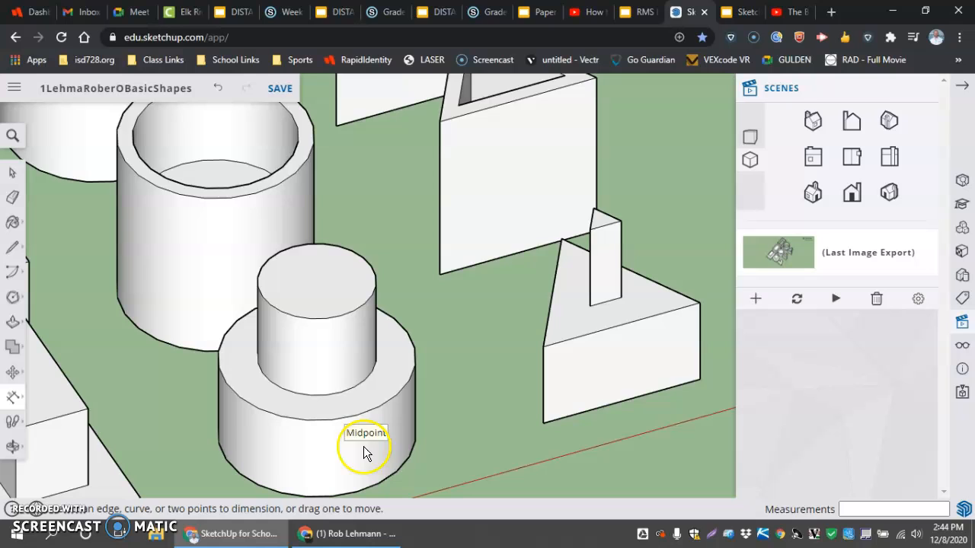
mouse_move(167, 339)
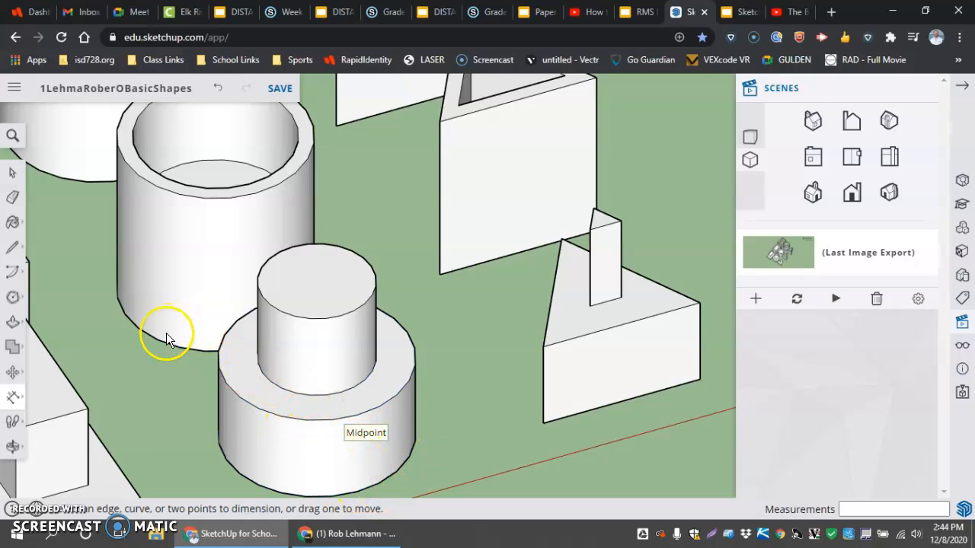
mouse_move(380, 282)
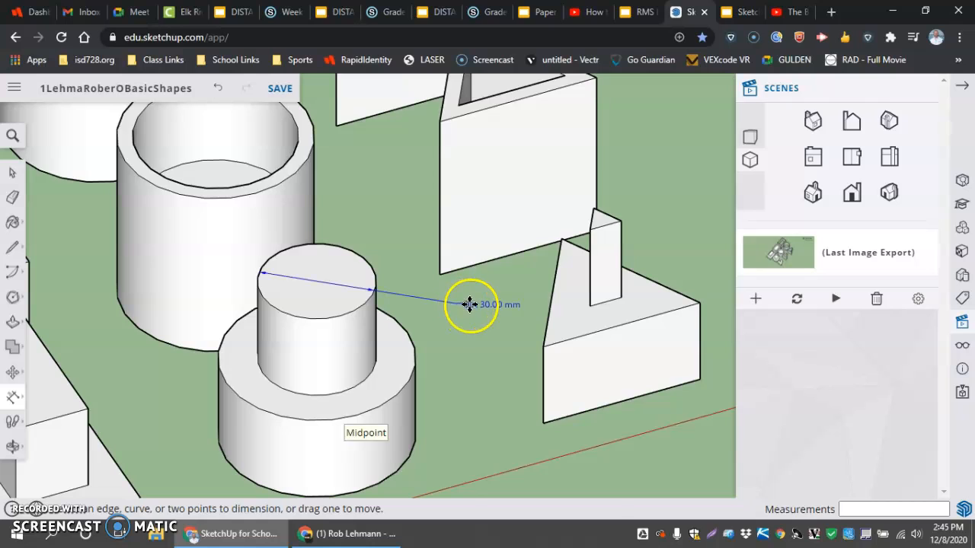
right_click(469, 305)
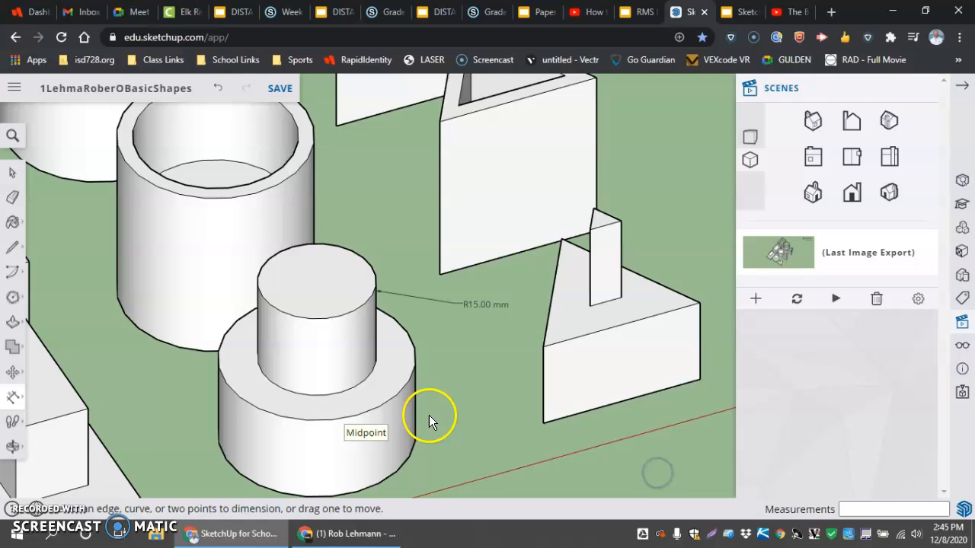
mouse_move(312, 311)
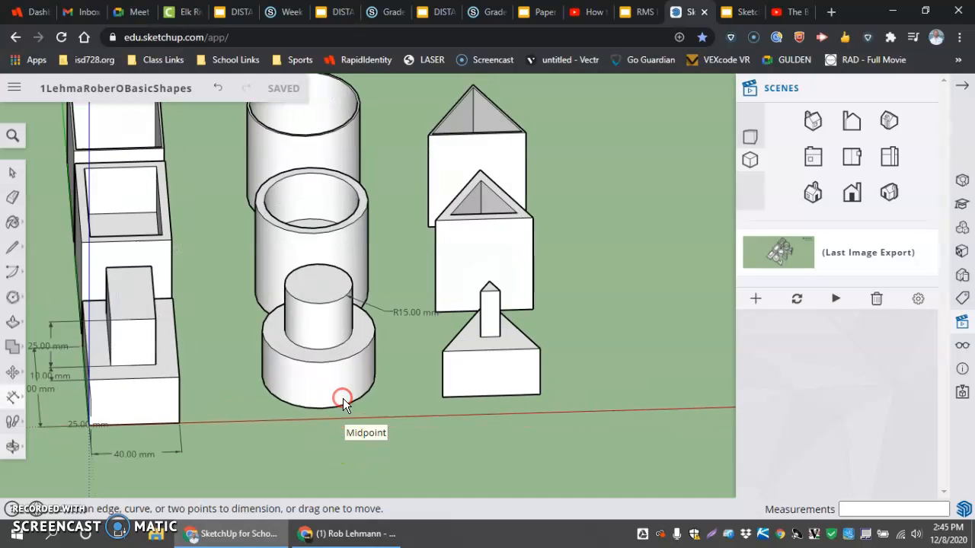
Step: Zoom in and place two DIA 50.00 mm dimensions on the base cylinder
scroll(up, 3)
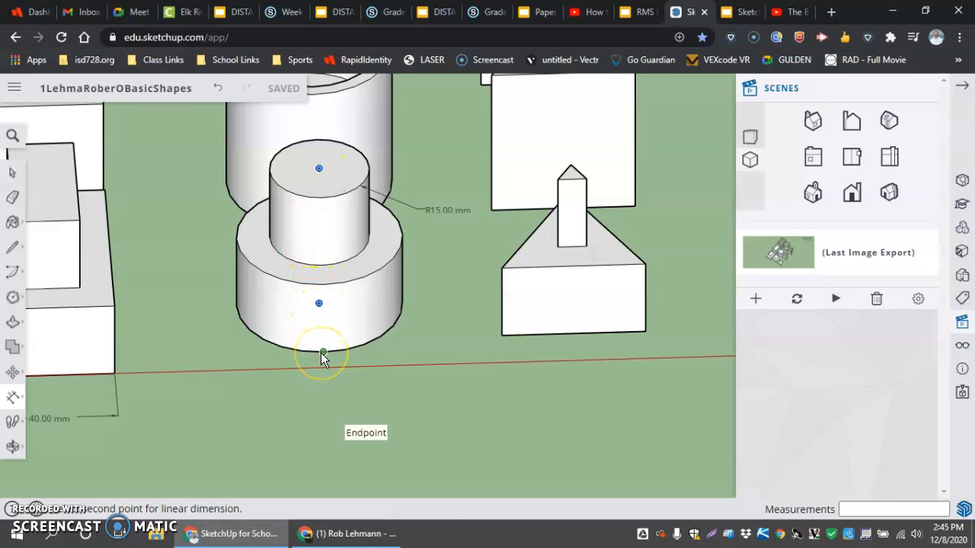
mouse_move(319, 313)
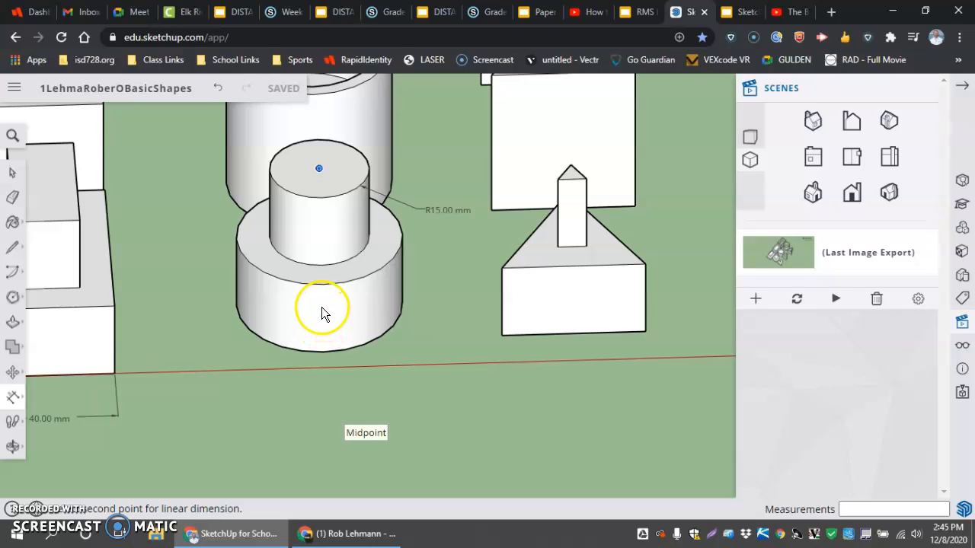
click(326, 319)
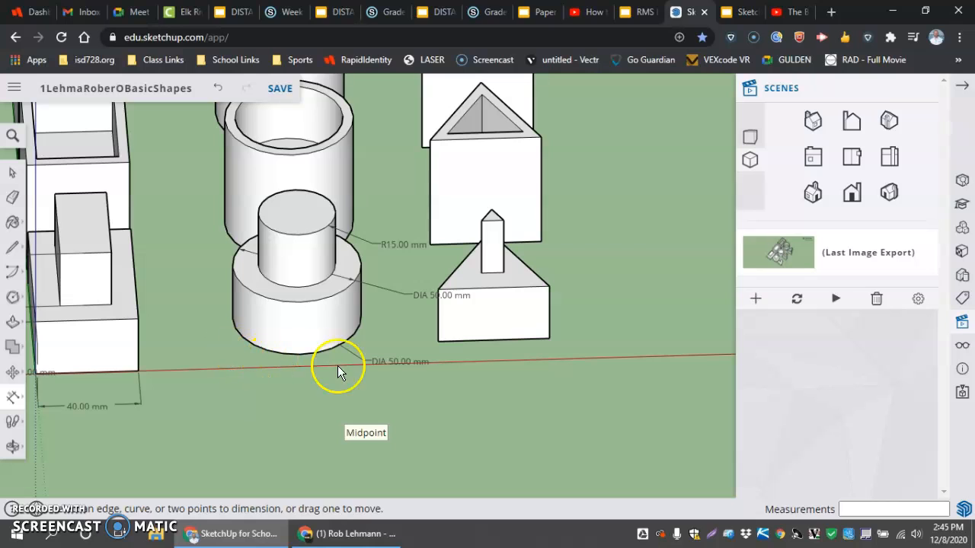
mouse_move(484, 346)
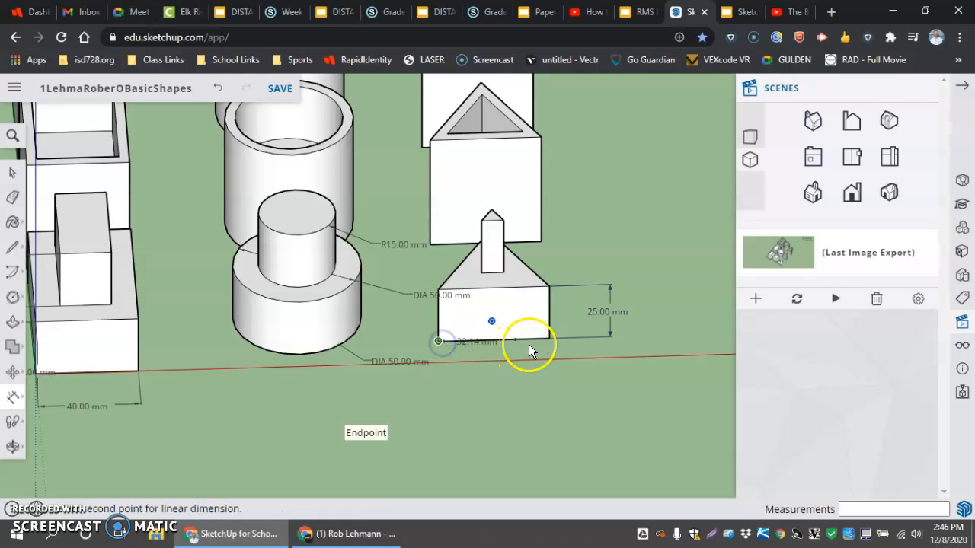
Step: Place the 43.30 mm width dimension below the triangular prism's base
click(545, 354)
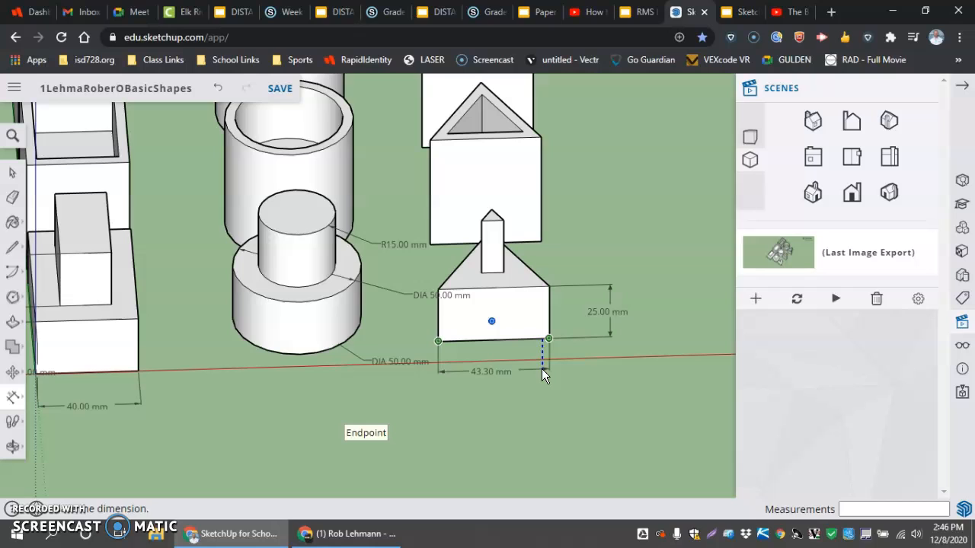
mouse_move(533, 381)
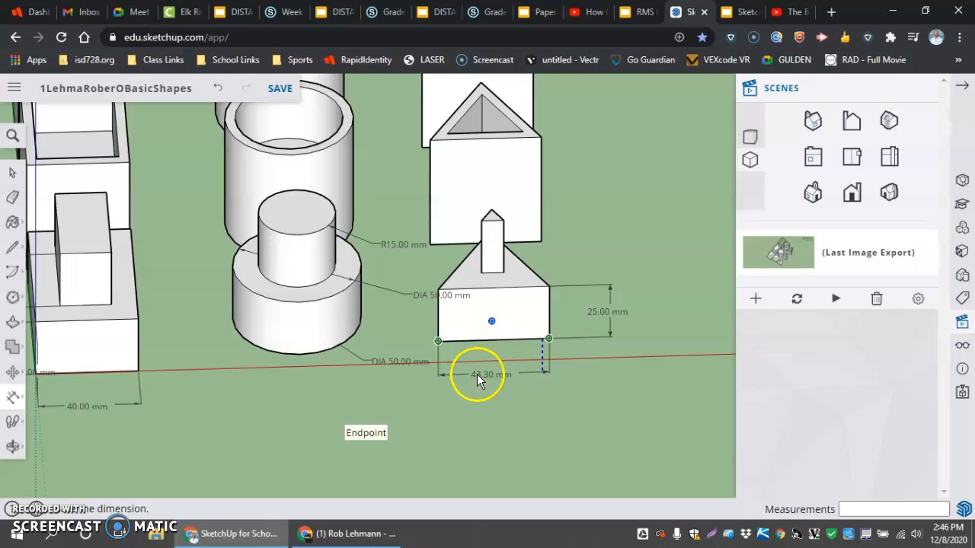
mouse_move(486, 403)
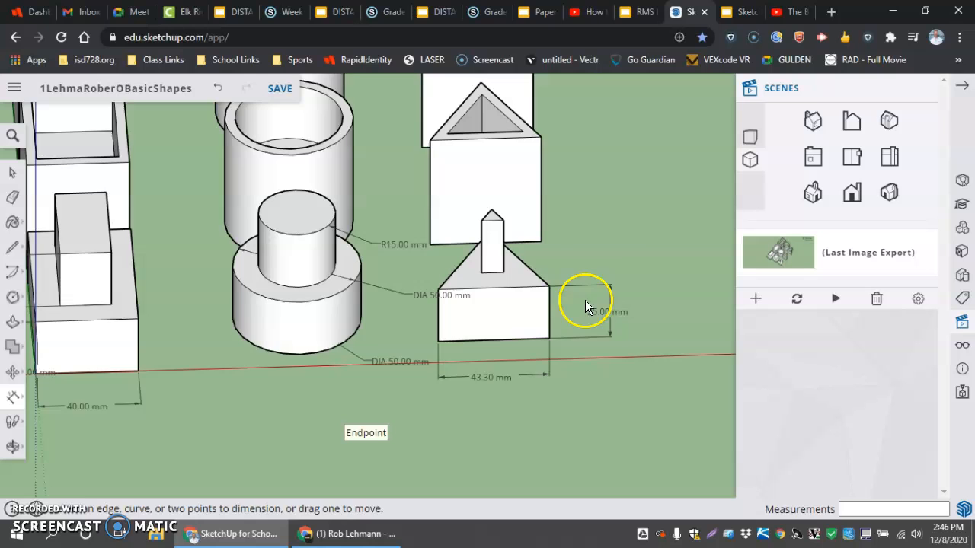
drag(586, 304, 415, 358)
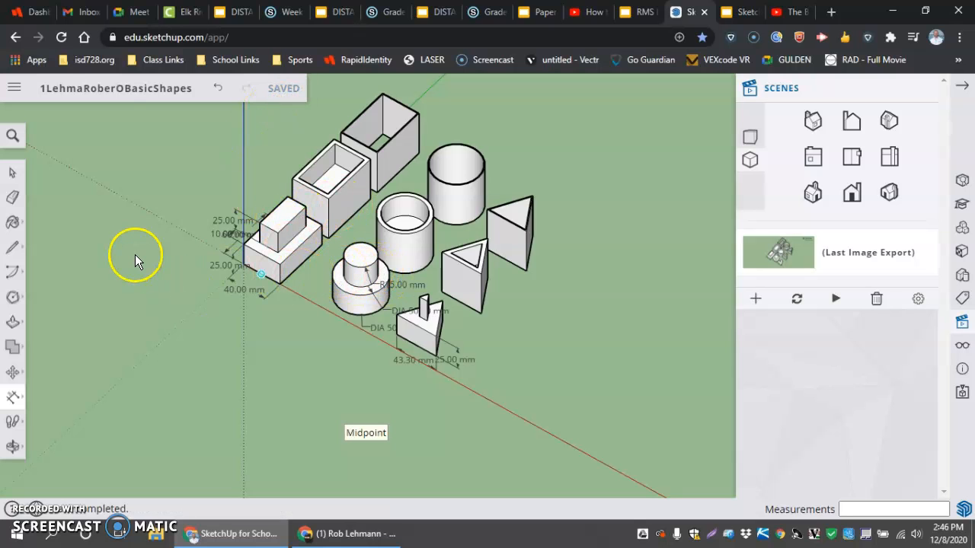
mouse_move(231, 278)
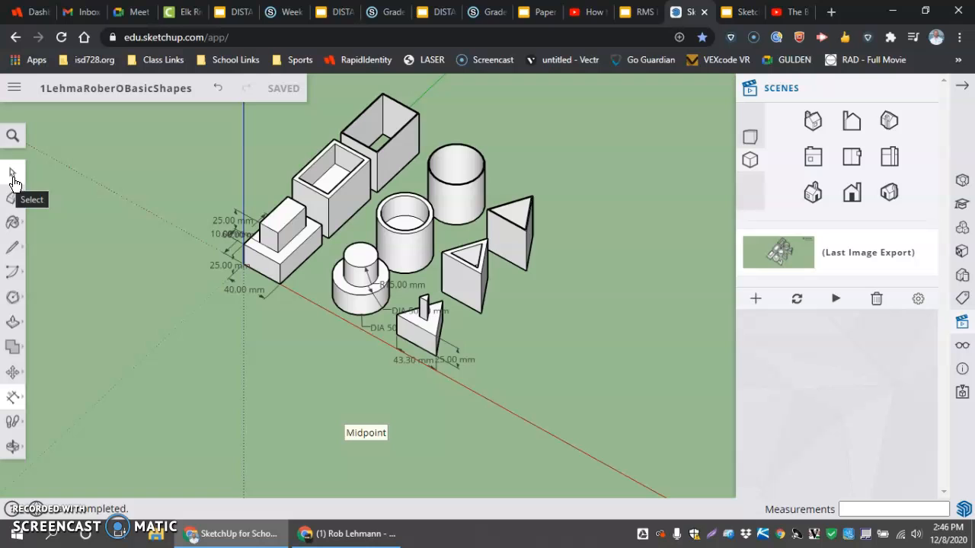
Step: Show all nine dimensioned shapes and switch to the Select tool
click(14, 87)
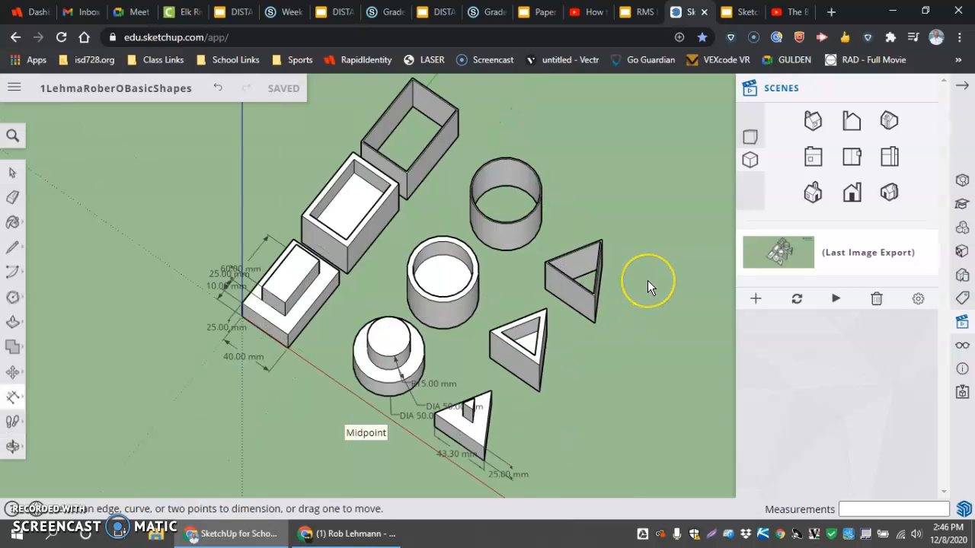
mouse_move(13, 324)
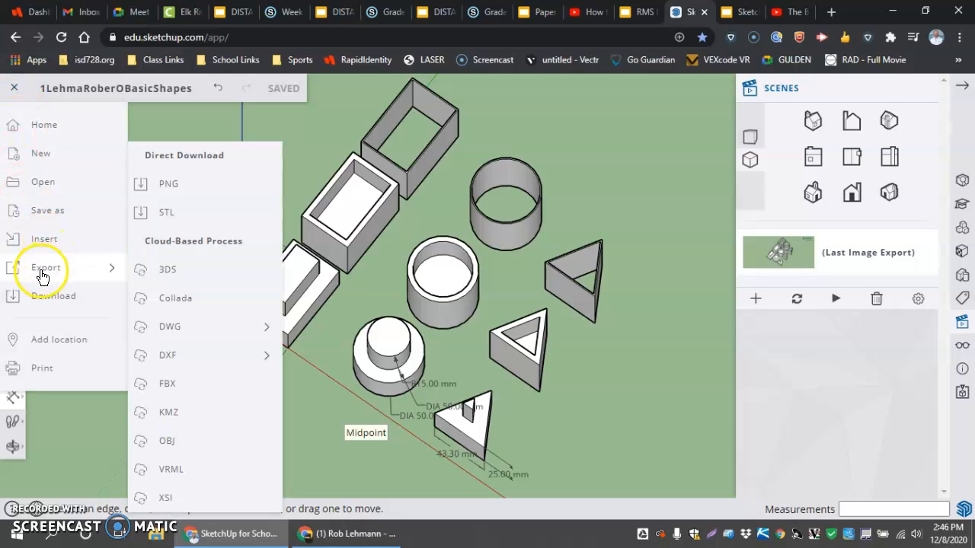
mouse_move(157, 183)
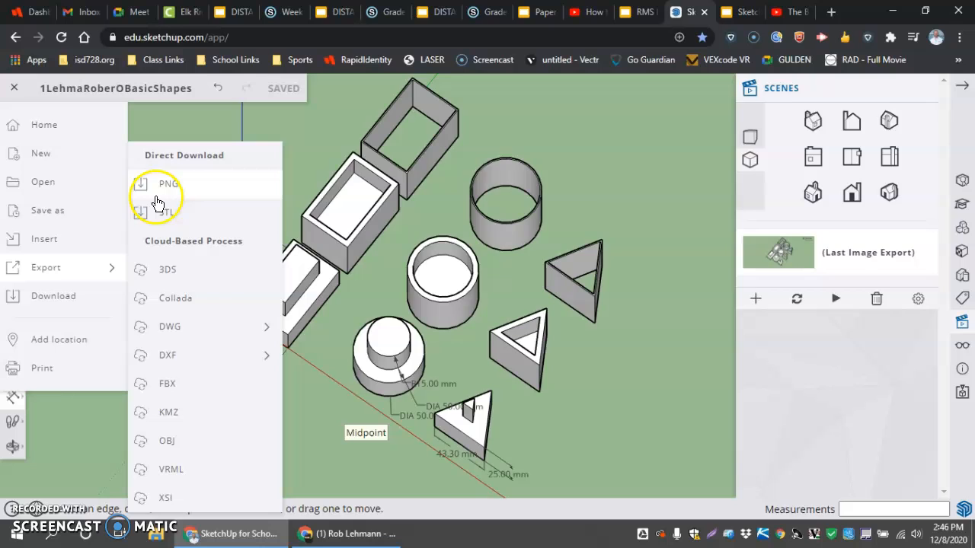
Step: Open PNG export and set the width to 700 px, dismissing caret browsing
click(168, 184)
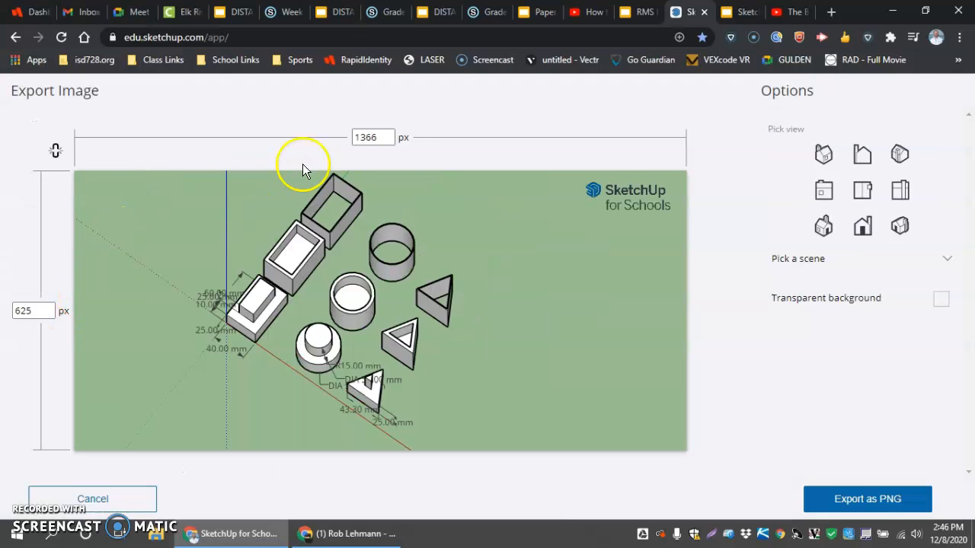
click(373, 137)
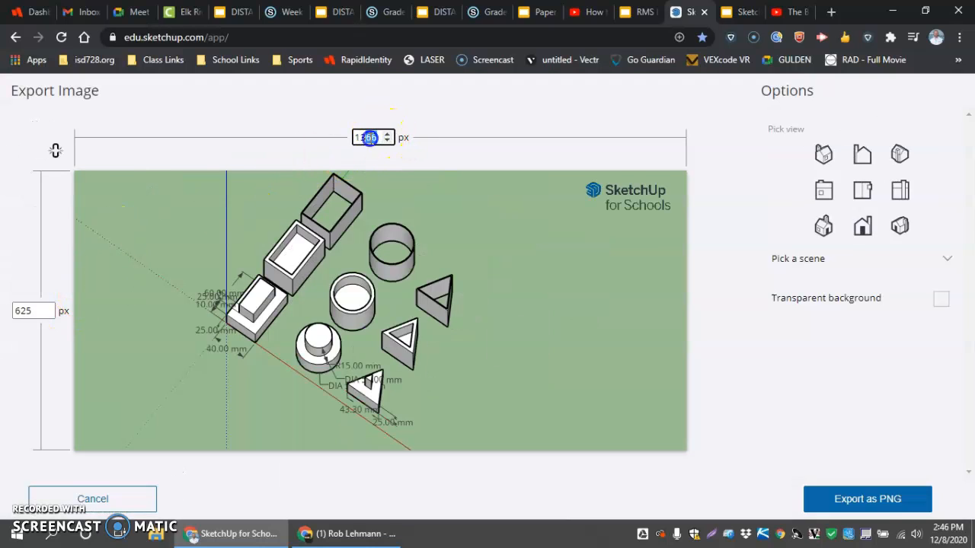
text(1366)
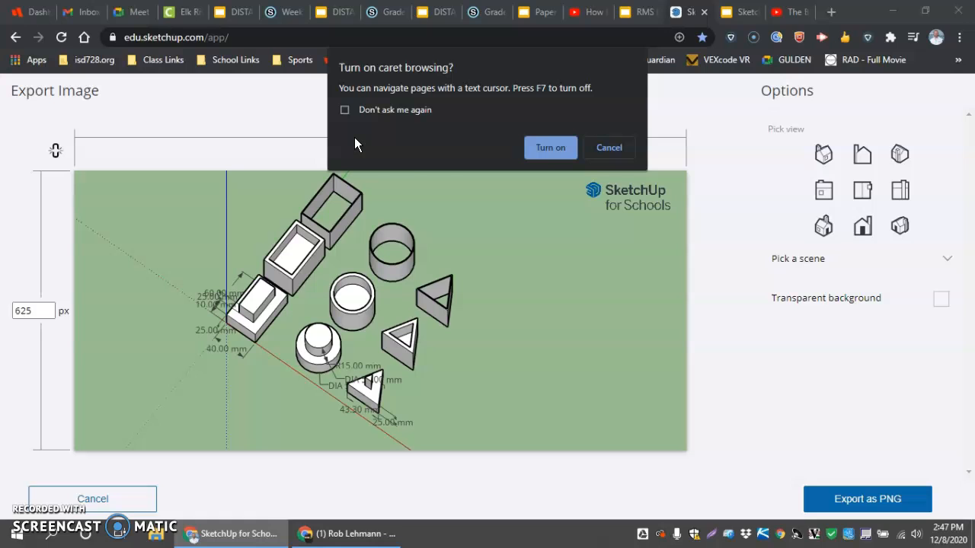
click(608, 147)
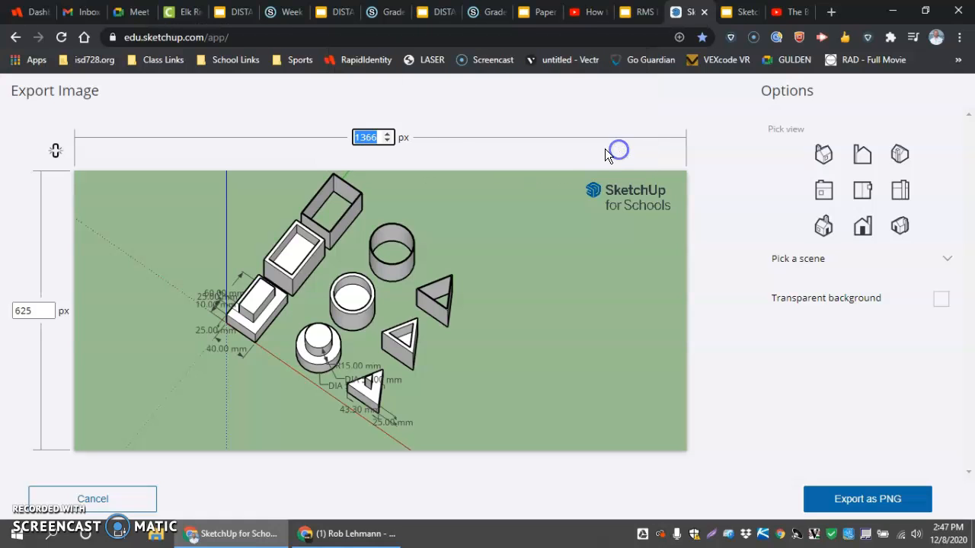
text(7)
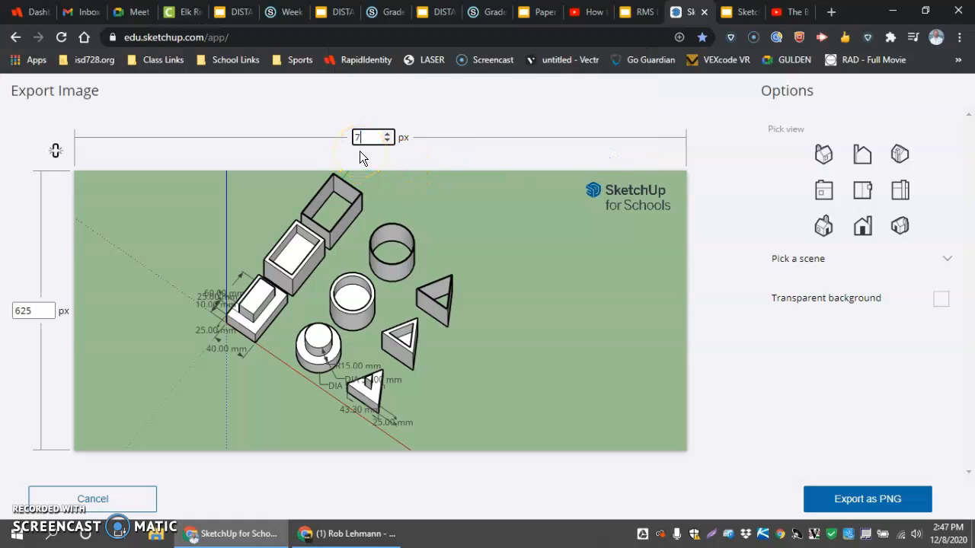
text(700)
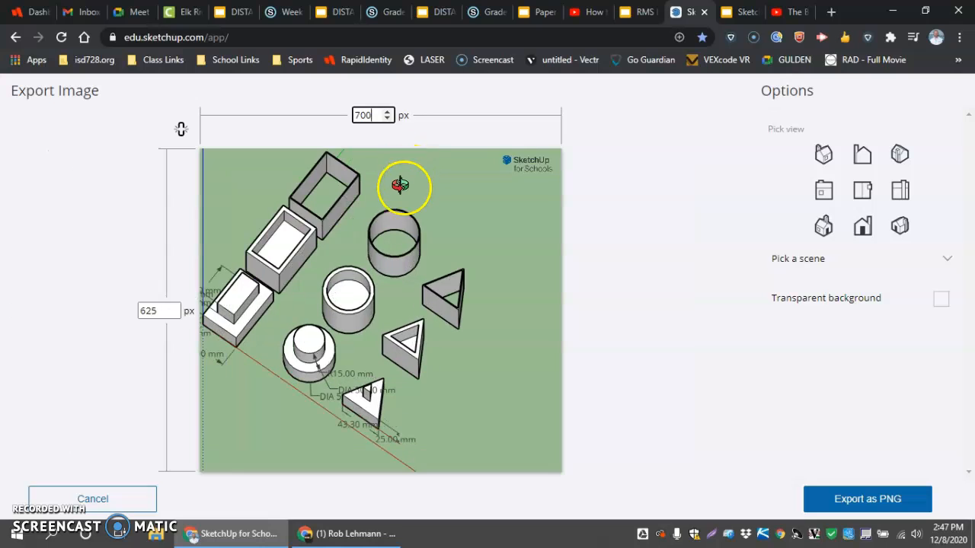
mouse_move(312, 329)
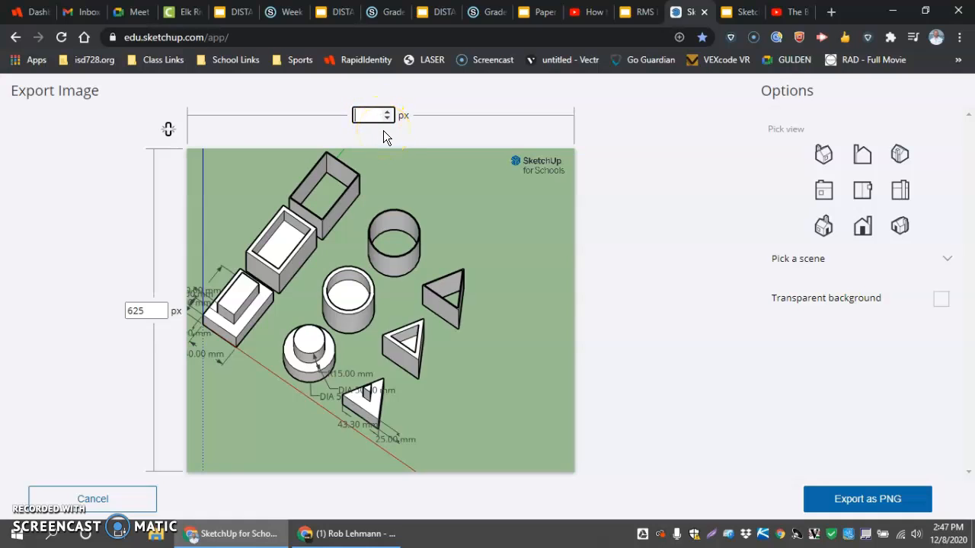
Step: Set the width to 800 px, tick Transparent background, and export the PNG
text(800)
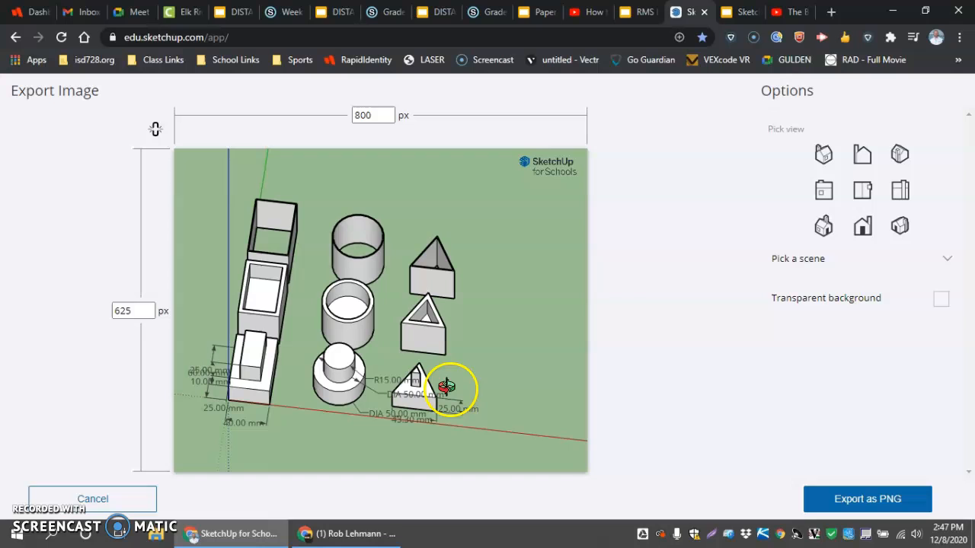
click(941, 299)
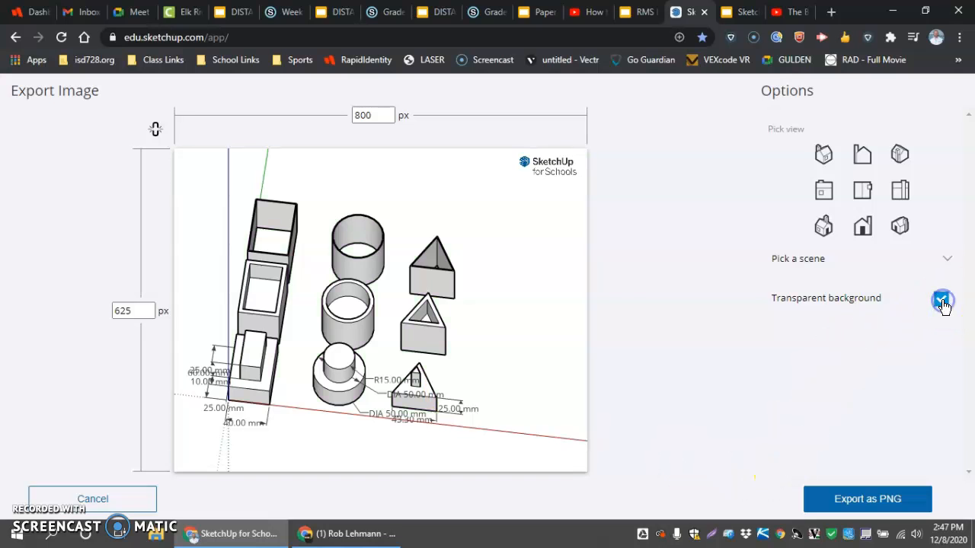
click(942, 297)
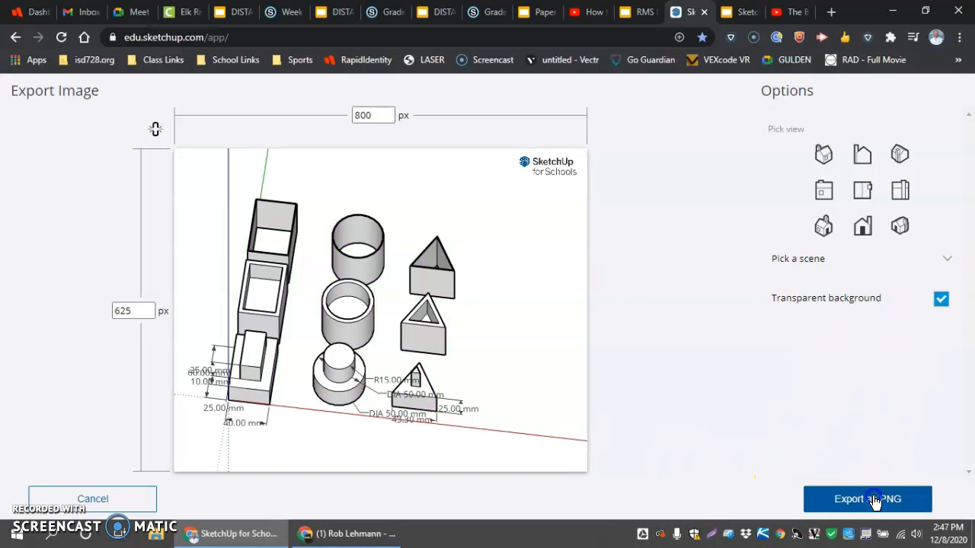
click(866, 499)
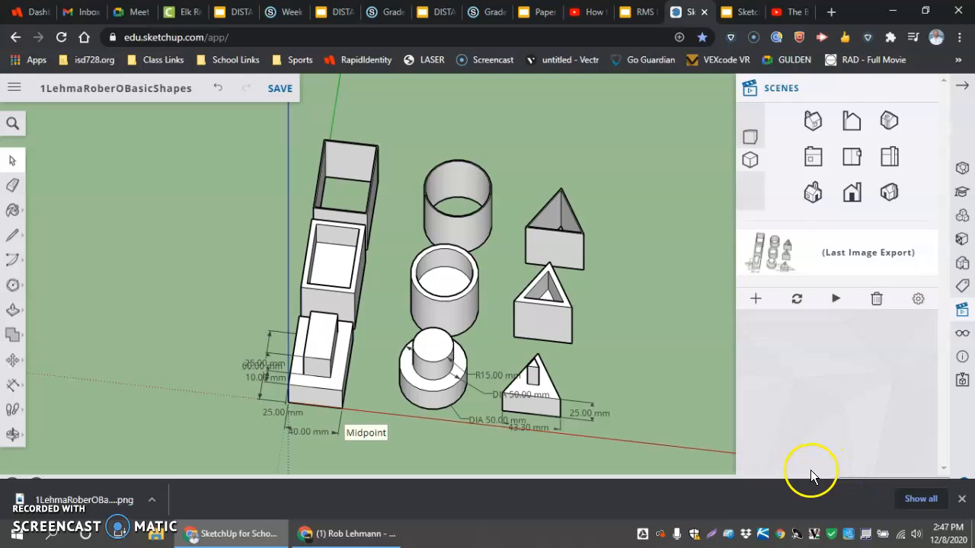
mouse_move(800, 470)
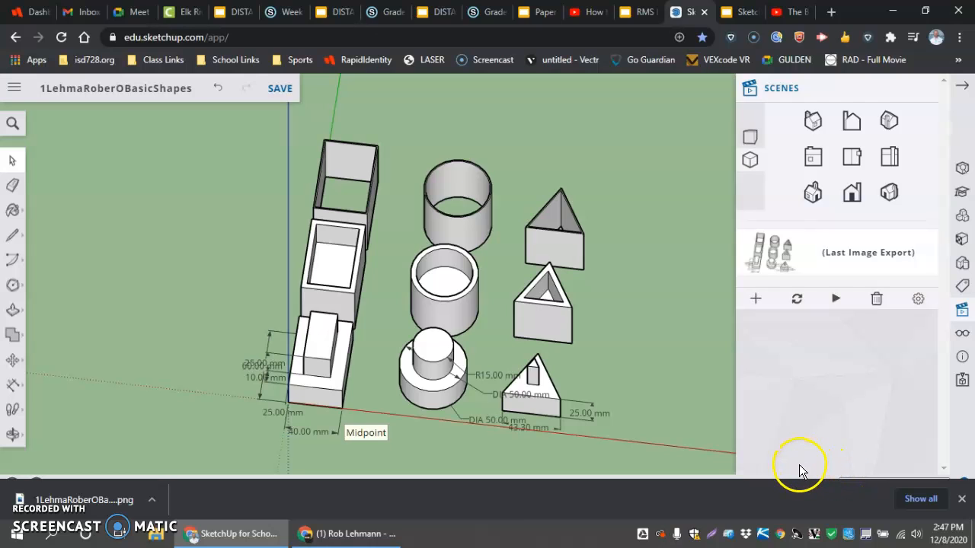
mouse_move(796, 465)
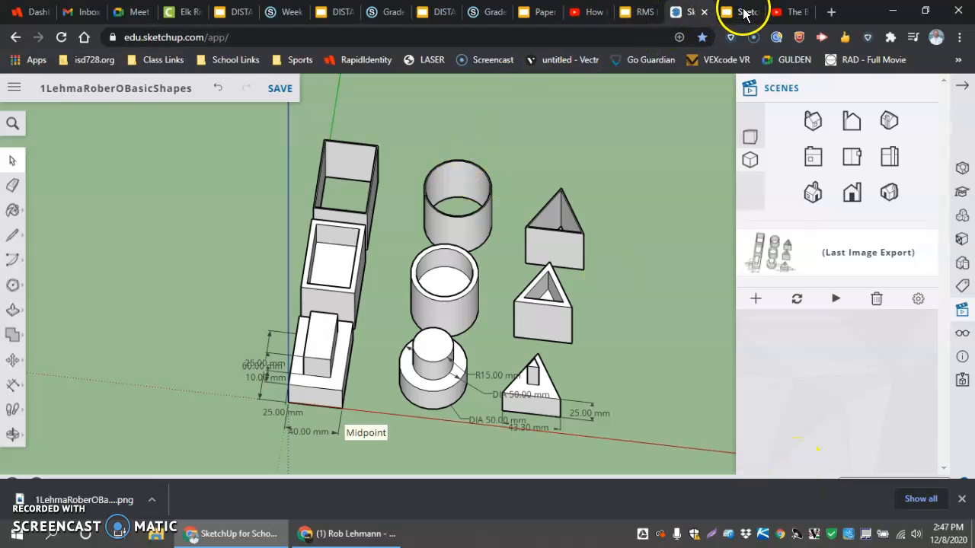
Step: Switch to the Google Slides tab with the Basic shapes, and tools presentation
click(739, 11)
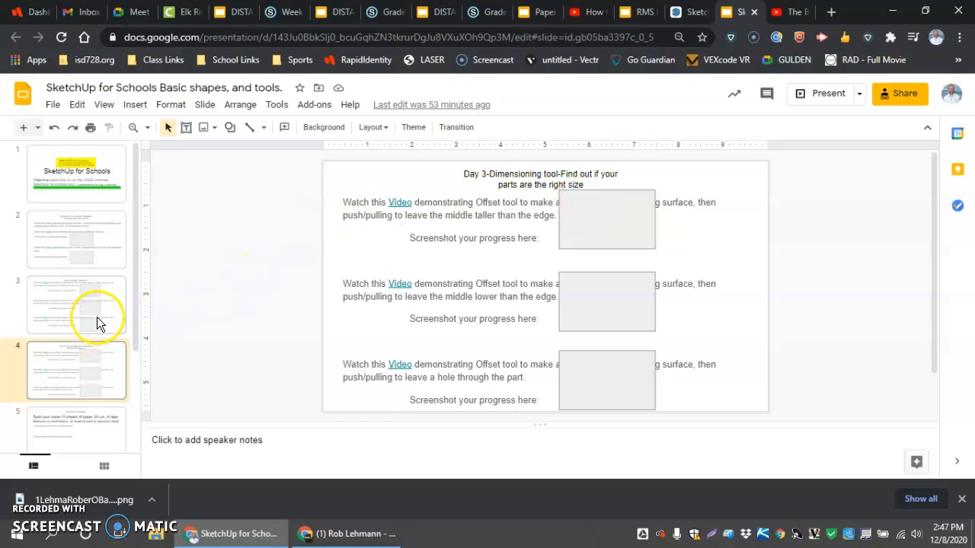
mouse_move(107, 320)
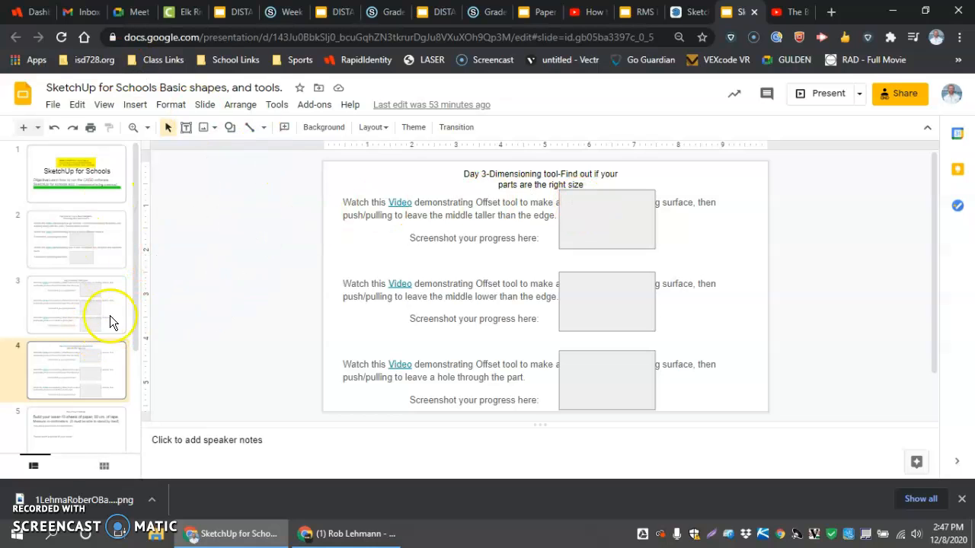